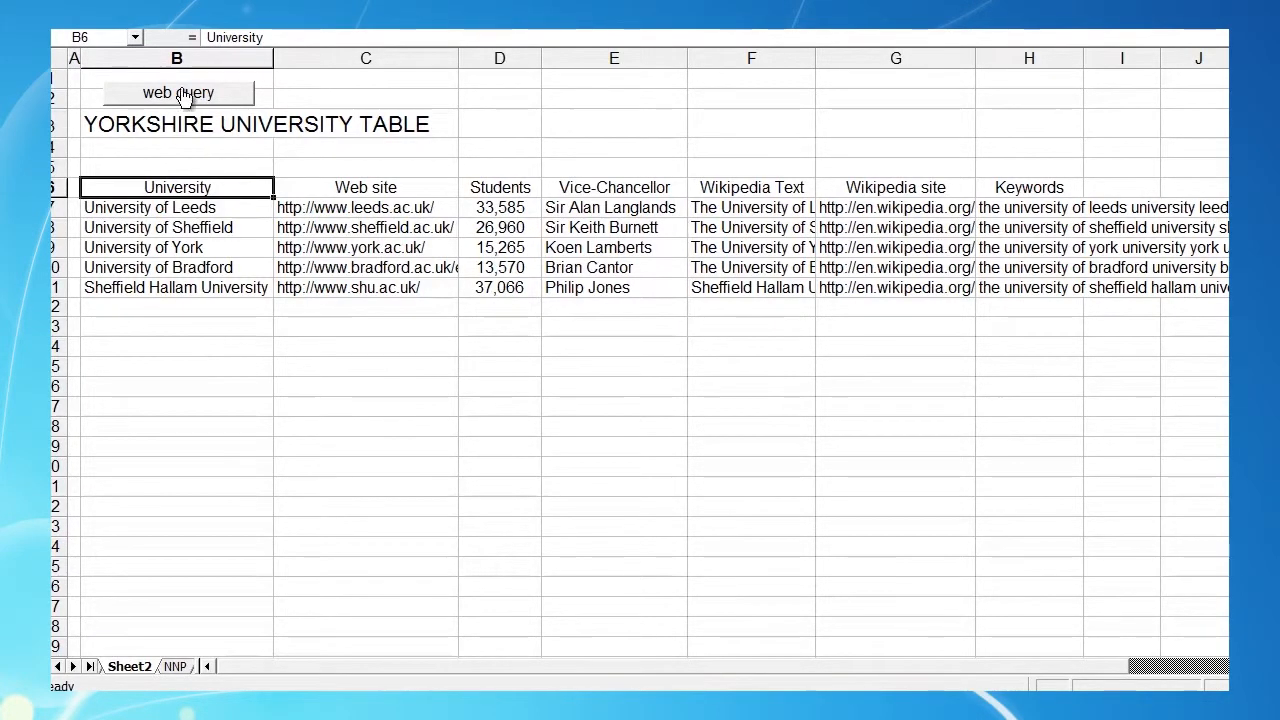
Step: Run the 'web query' button so the Yorkshire universities' data fills in, then acknowledge the elapsed-seconds message
click(178, 92)
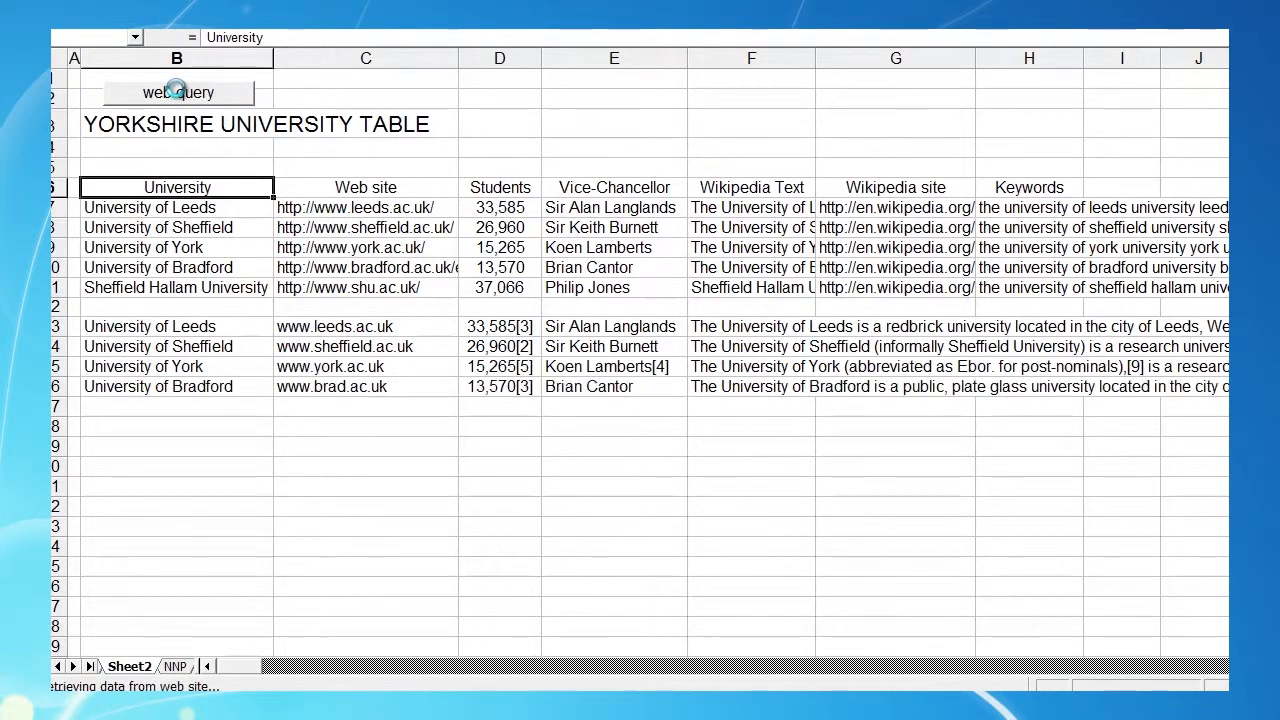
click(178, 92)
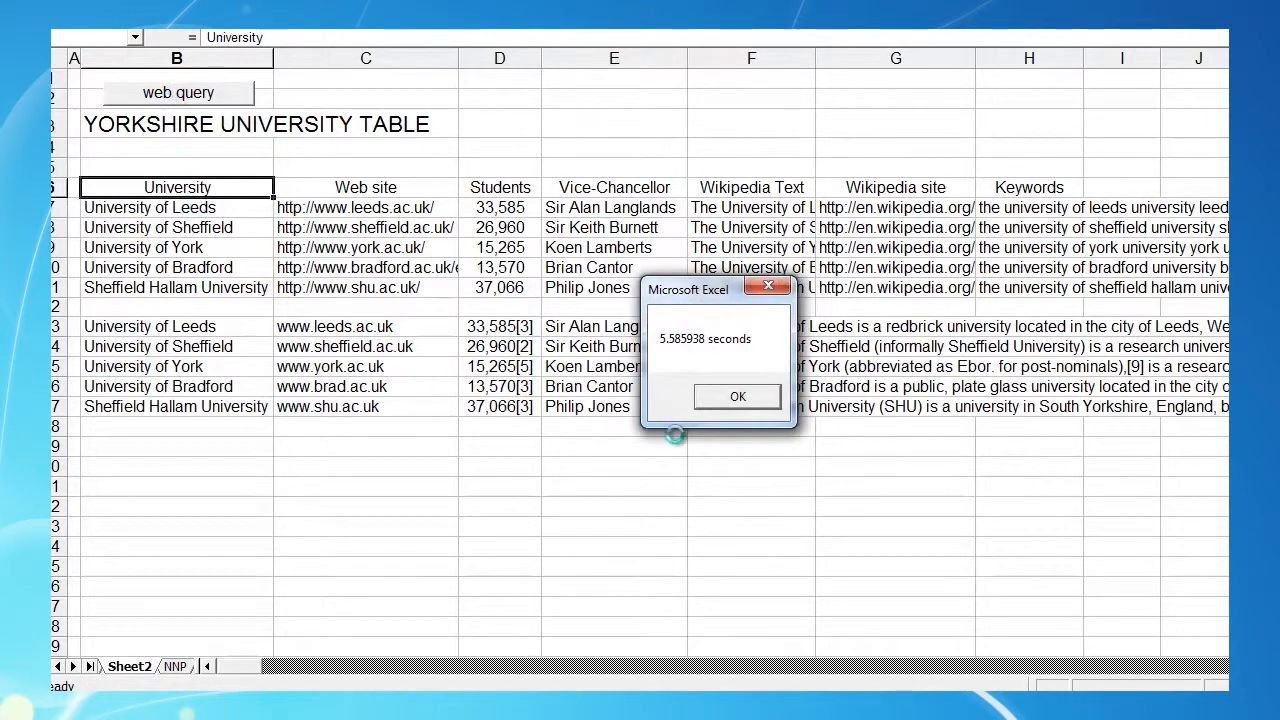
click(738, 396)
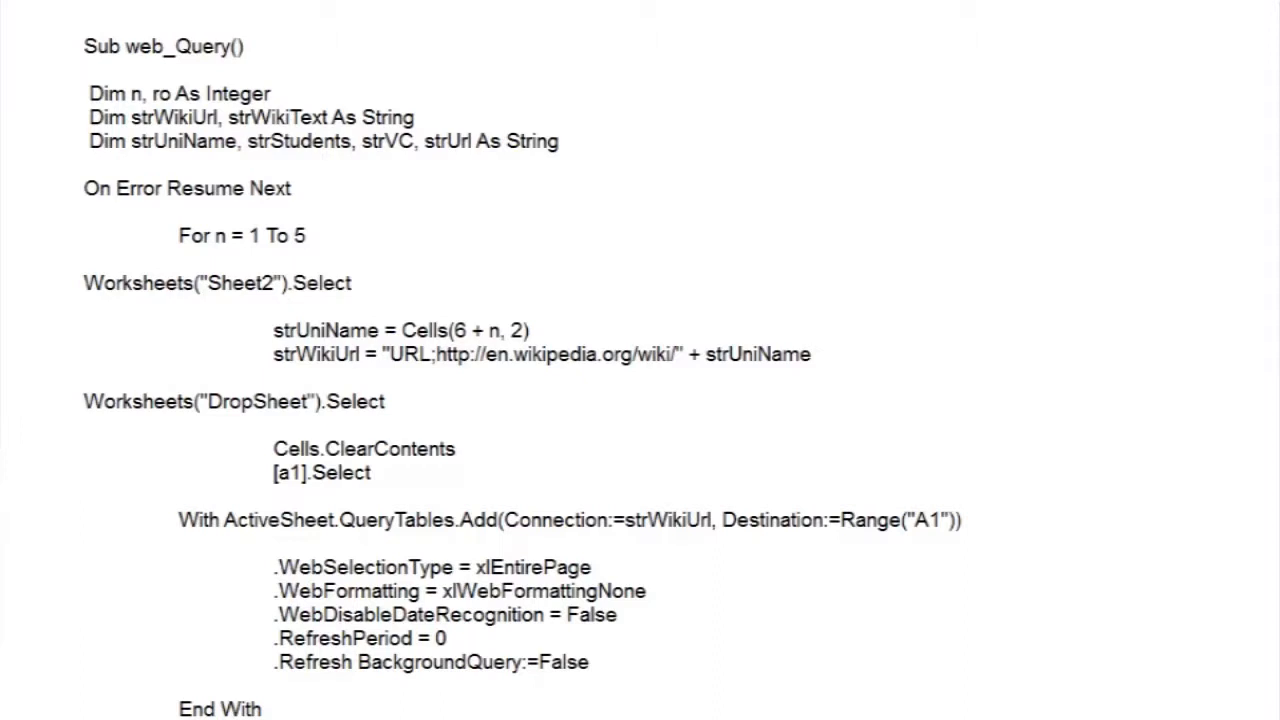
drag(88, 94, 558, 140)
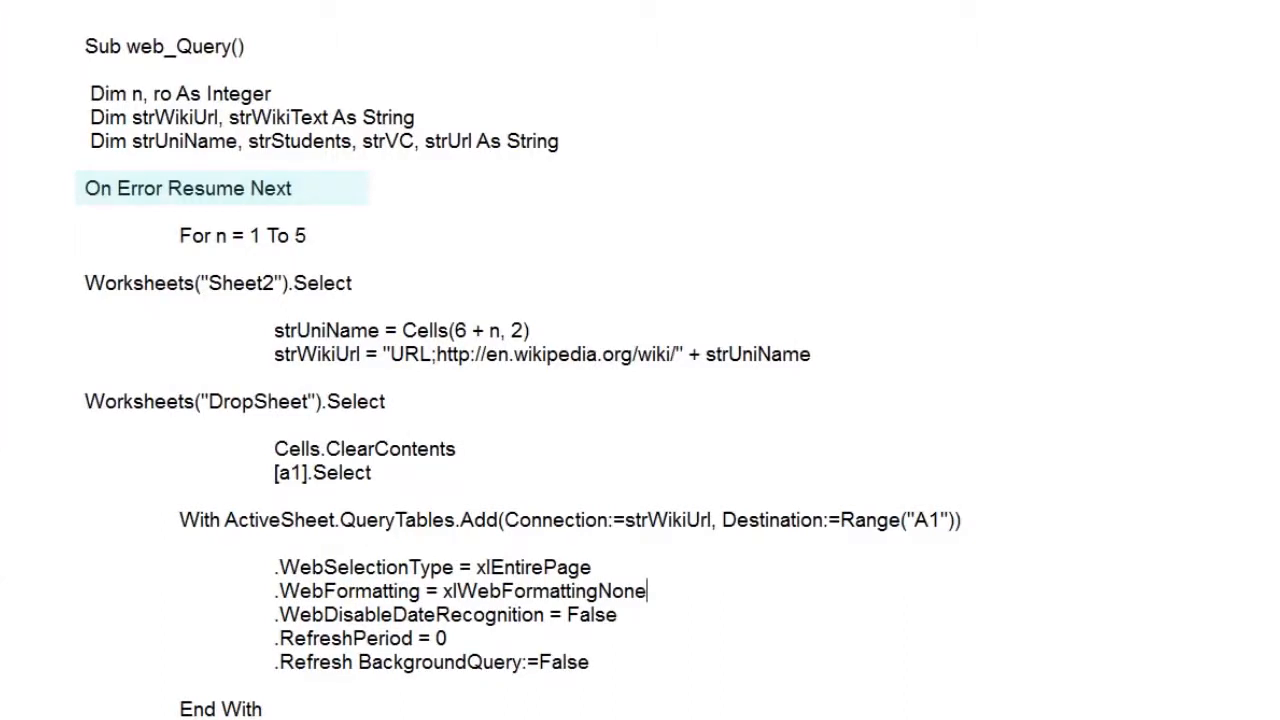
scroll(down, 3)
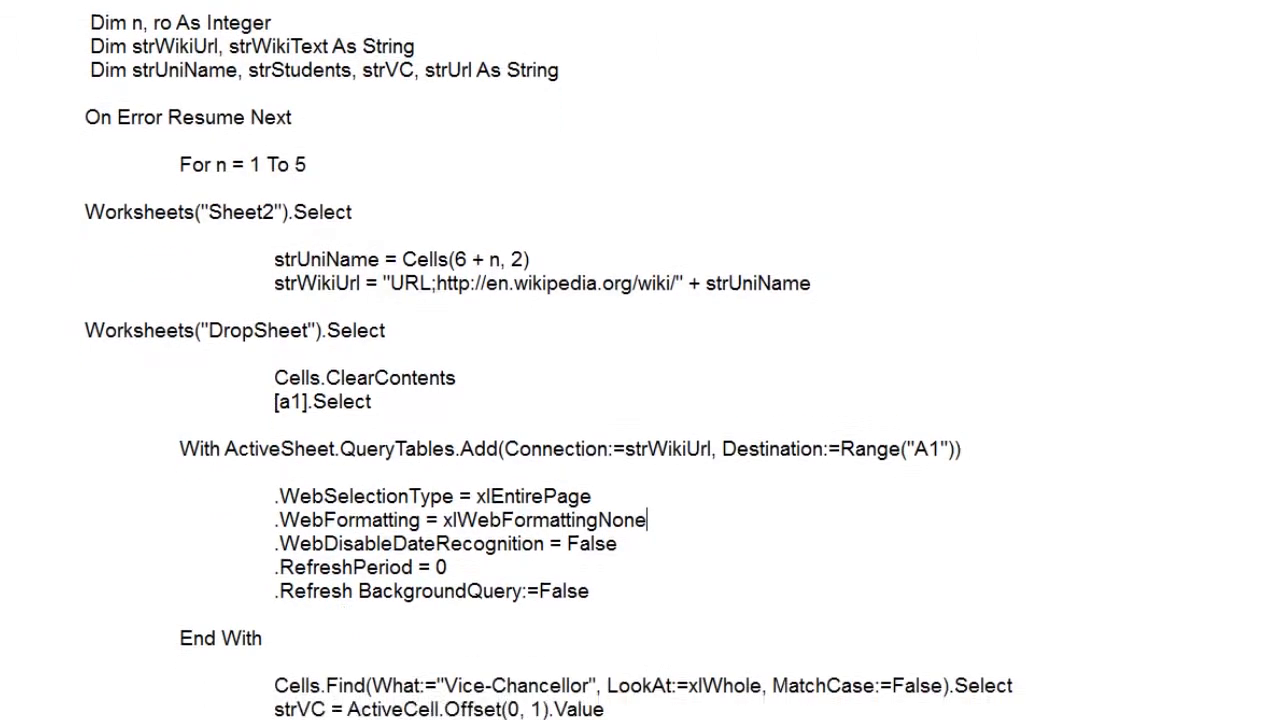
Step: Scroll down through the web_Query macro code in the Visual Basic Editor
scroll(down, 3)
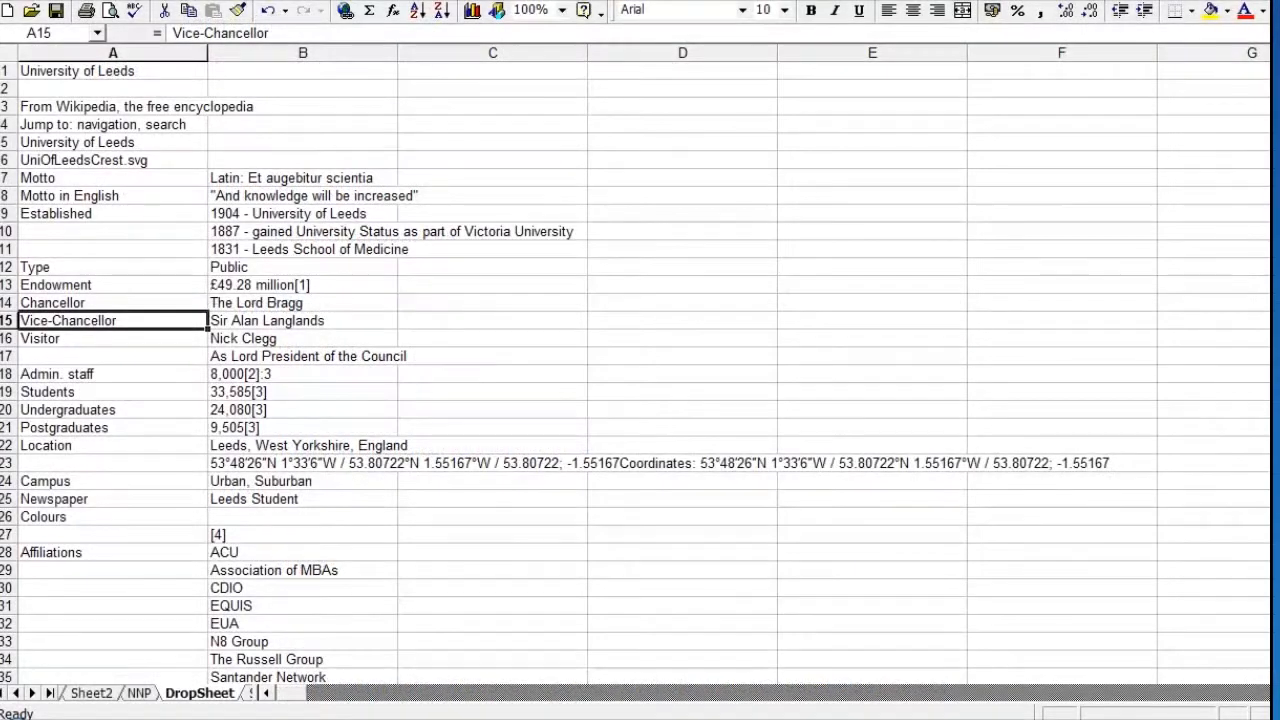
Step: Scroll down the DropSheet through the imported University of Leeds Wikipedia page
scroll(down, 3)
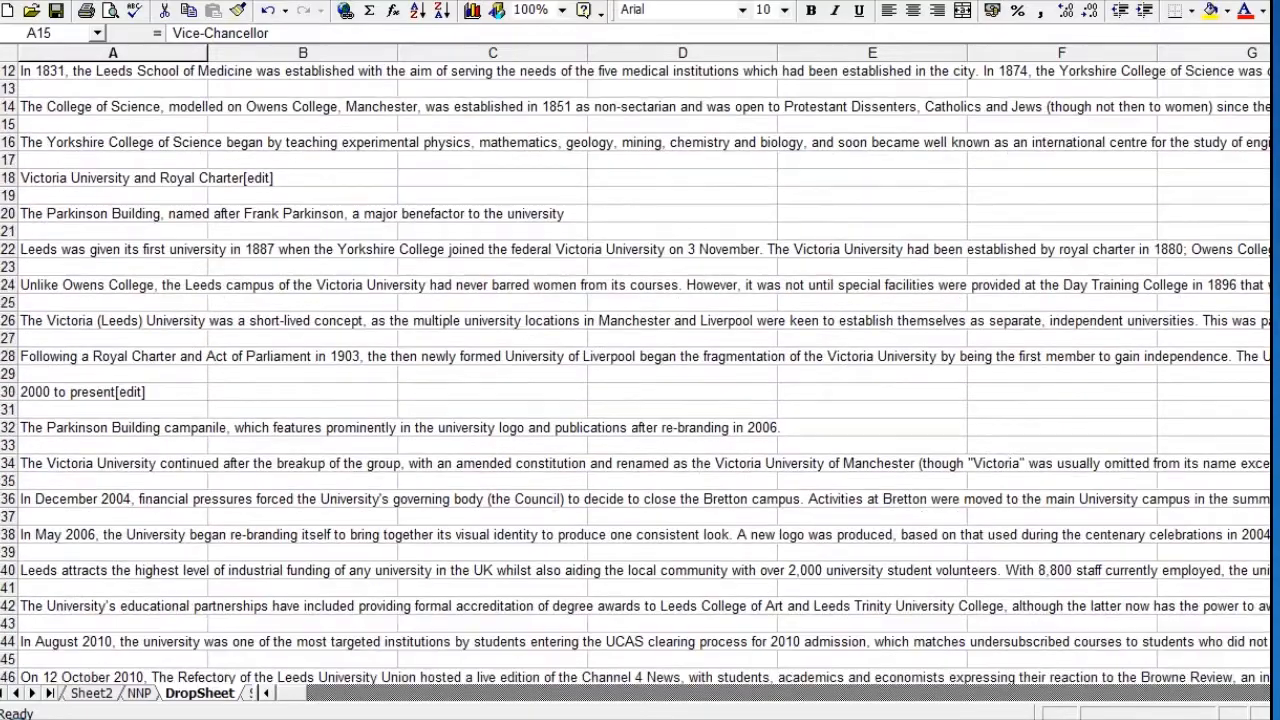
scroll(down, 3)
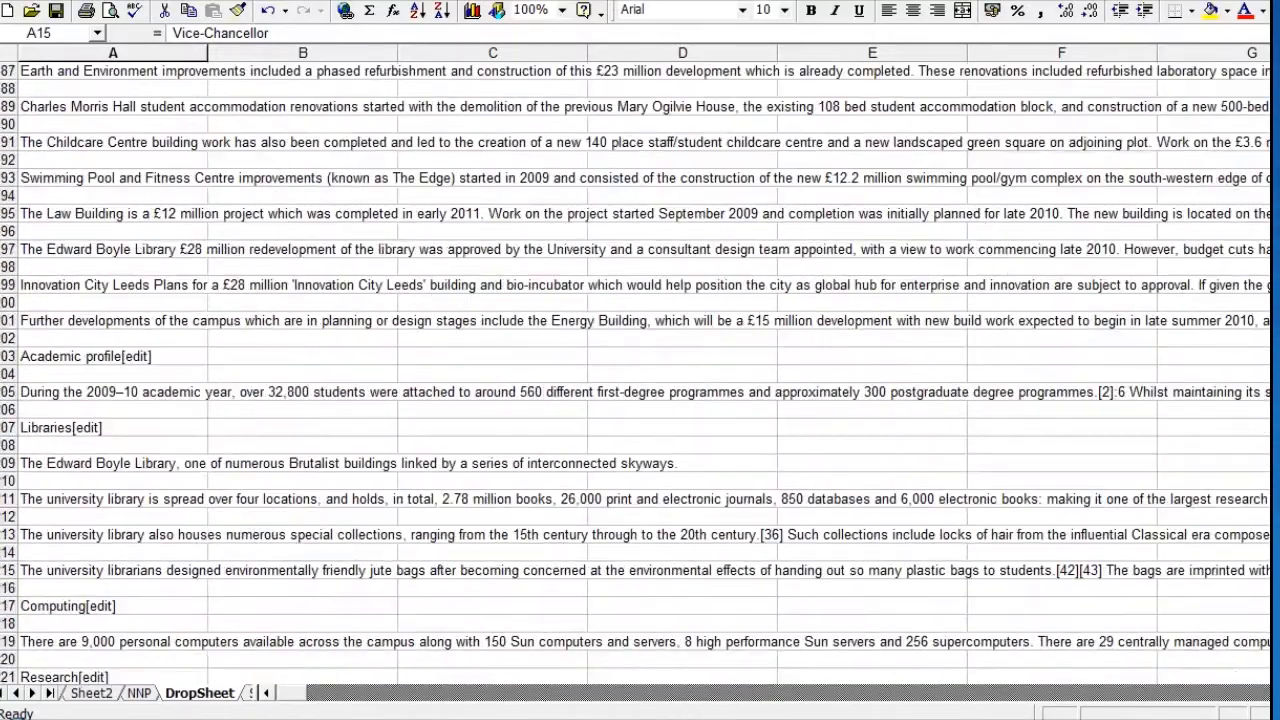
scroll(down, 3)
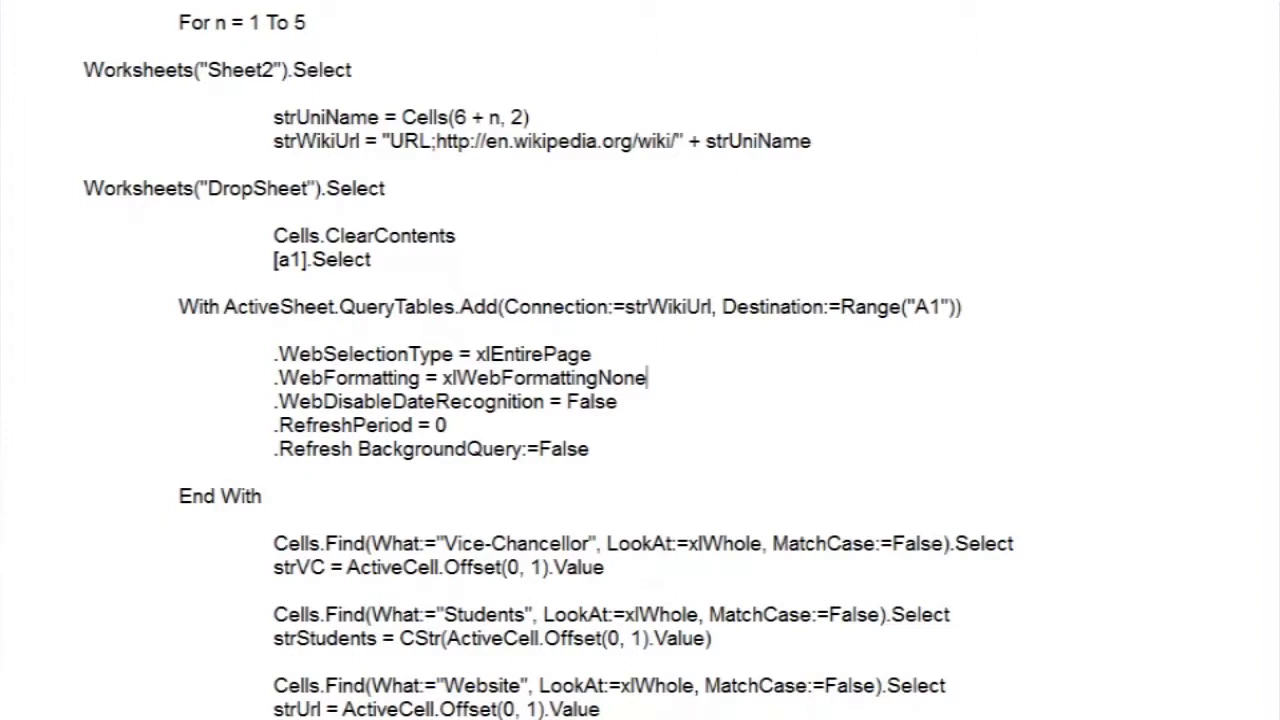
scroll(down, 3)
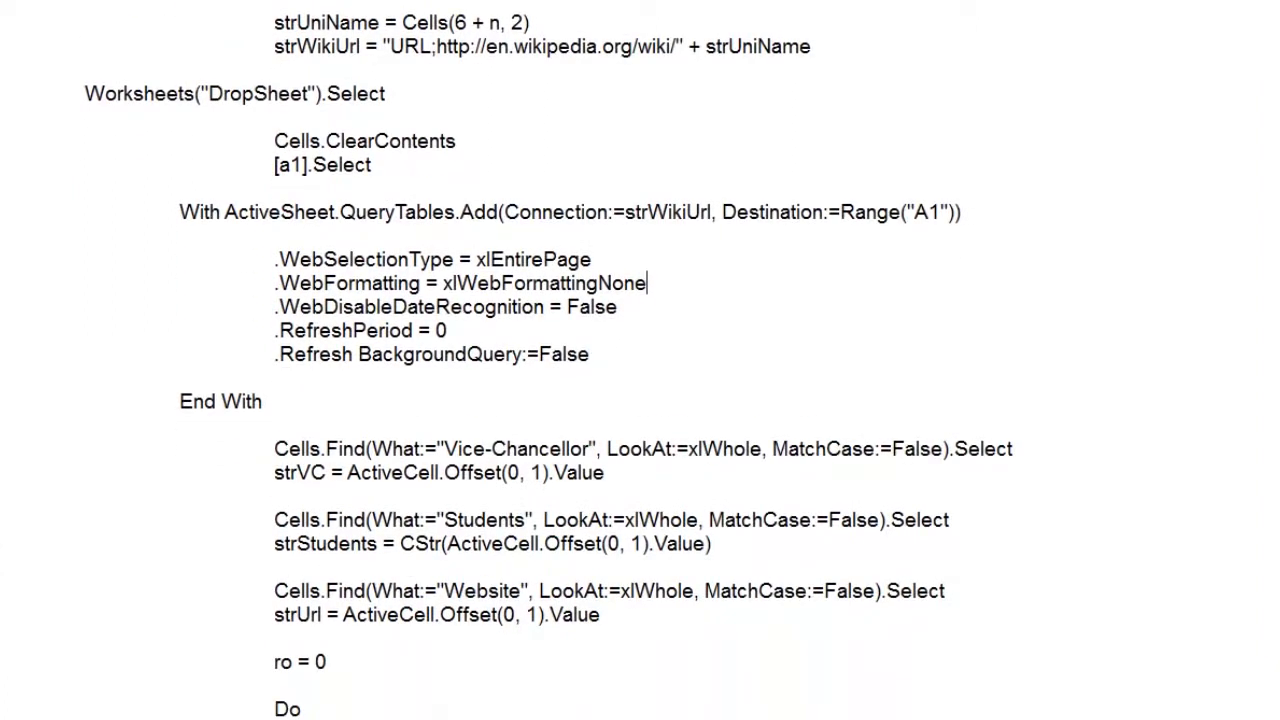
scroll(down, 3)
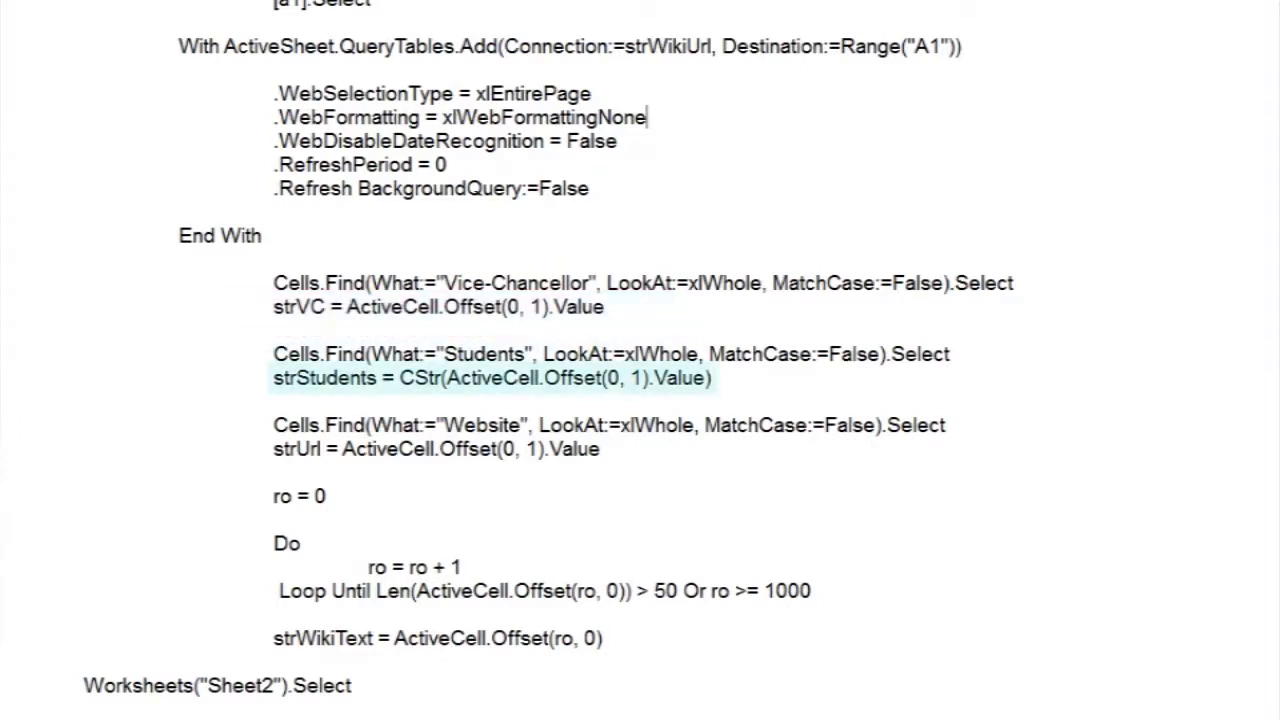
double_click(440, 380)
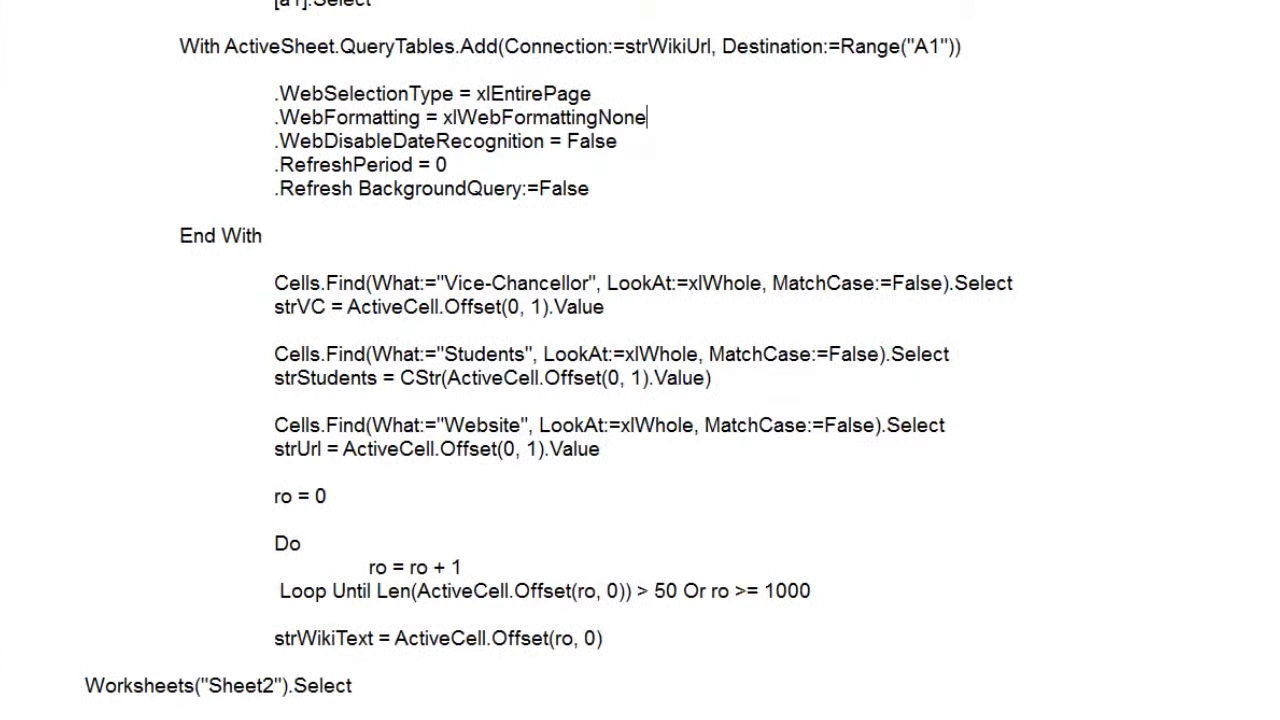
Step: Scroll to the macro's End Sub and highlight the lines writing results to Sheet2
scroll(down, 3)
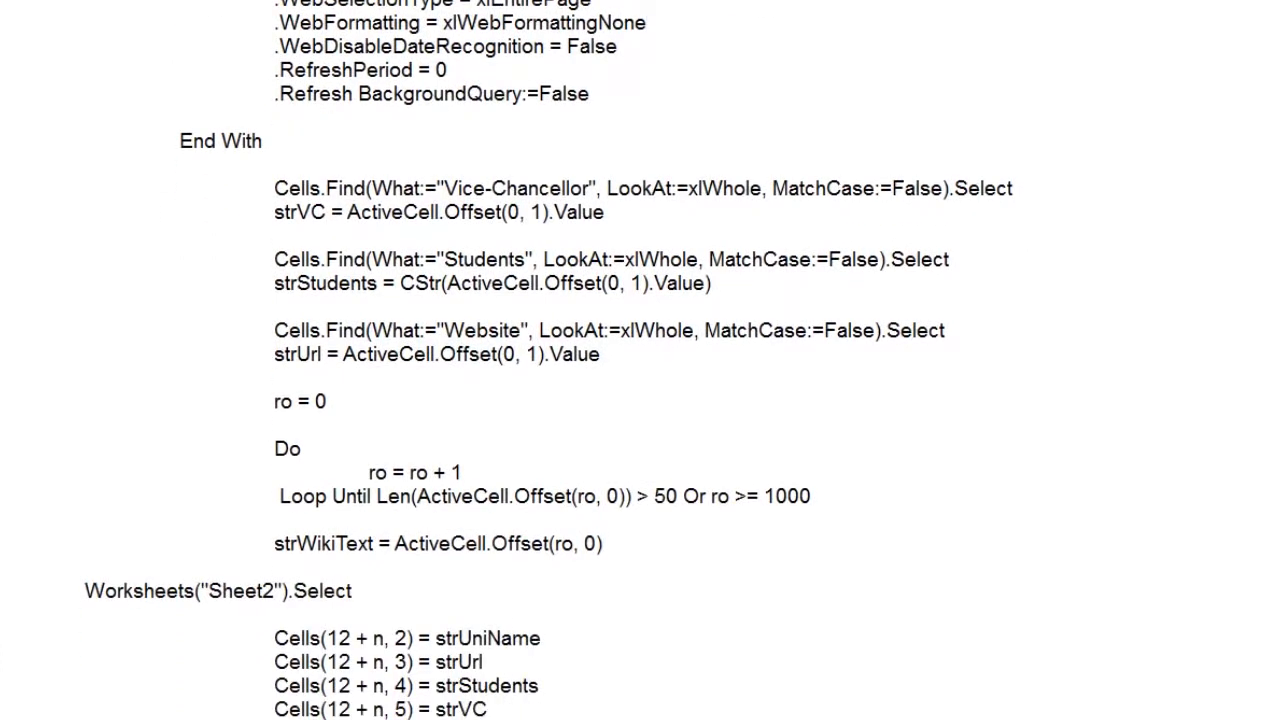
scroll(down, 3)
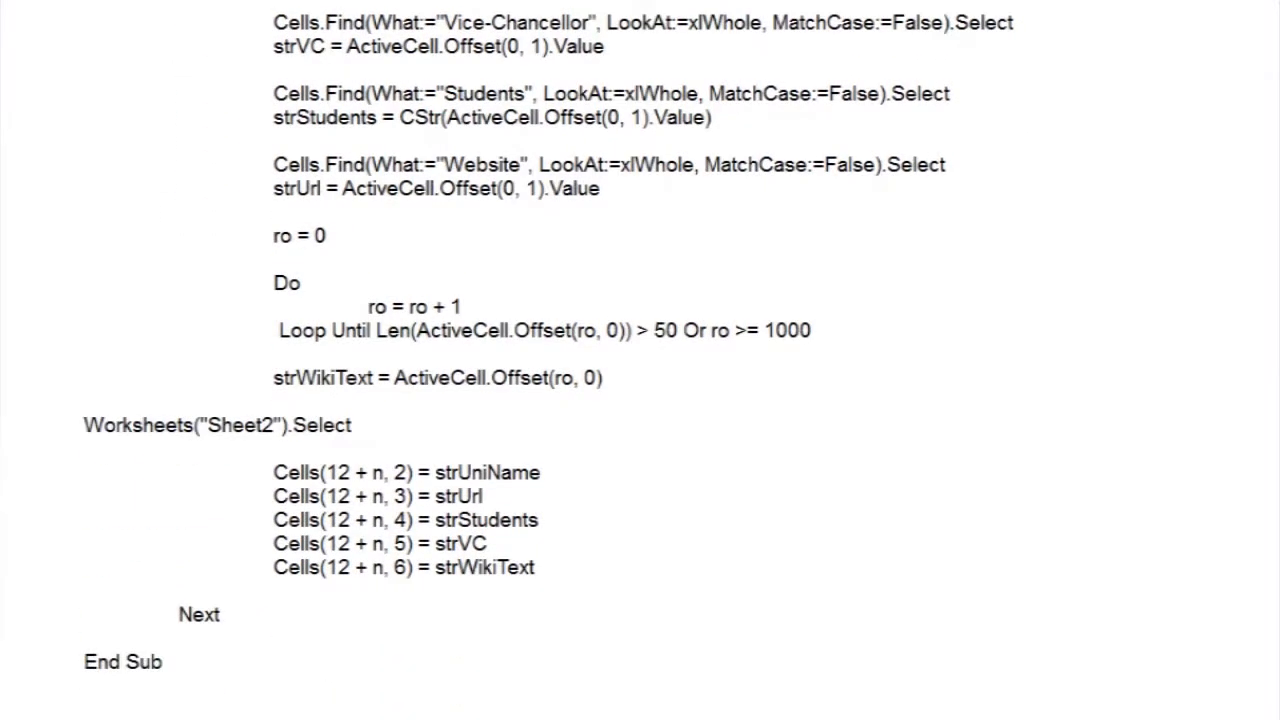
drag(280, 284, 810, 330)
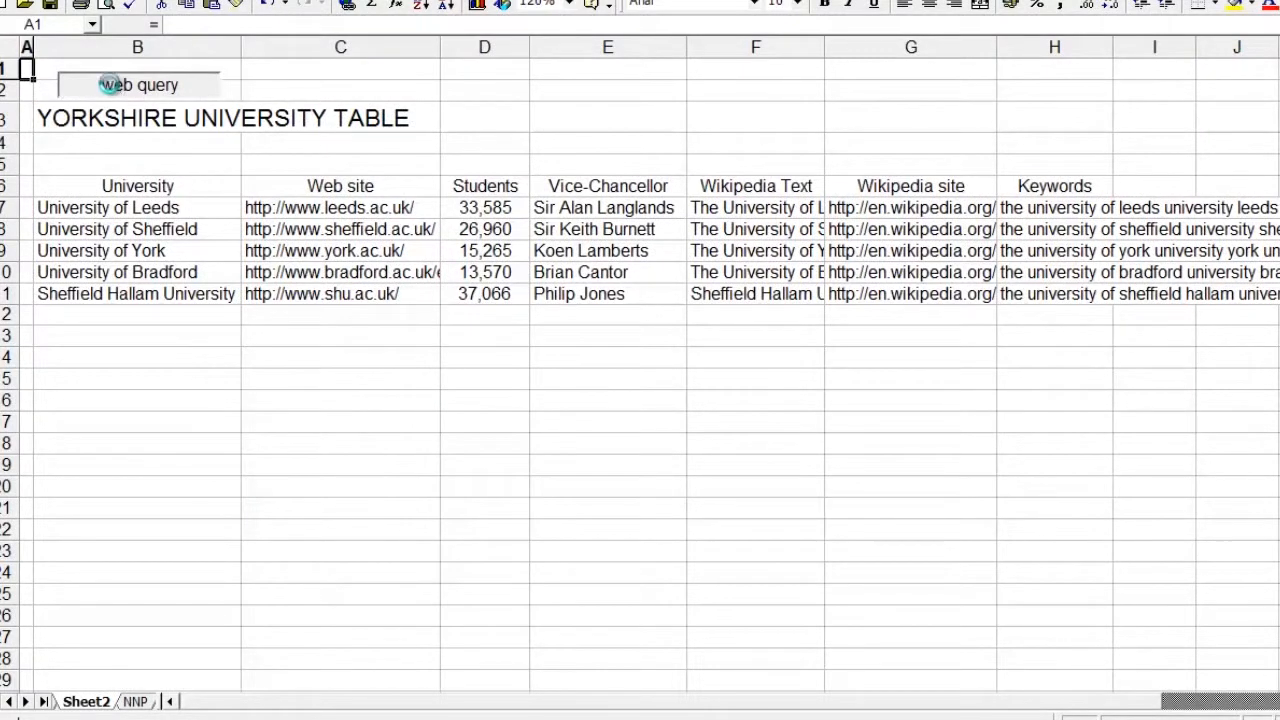
Step: Rerun the web query to fill rows 13–17 for all five universities and acknowledge the ~5.87 seconds report
click(136, 84)
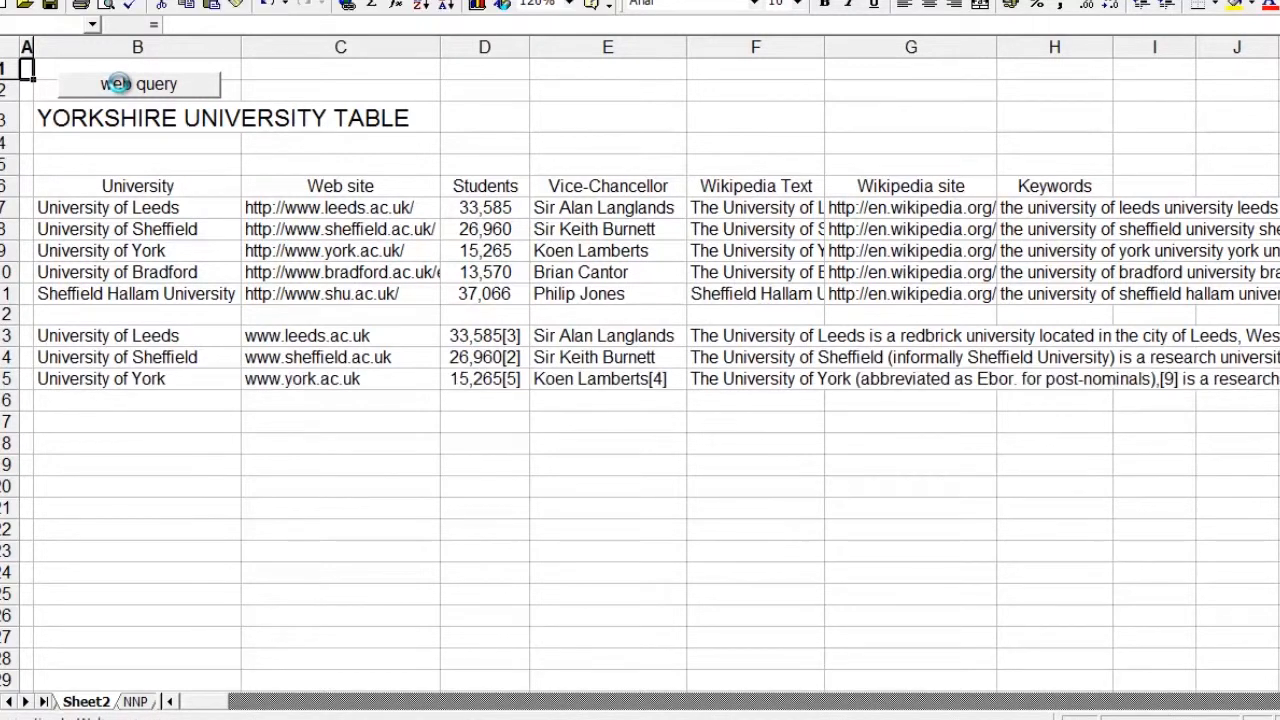
click(136, 84)
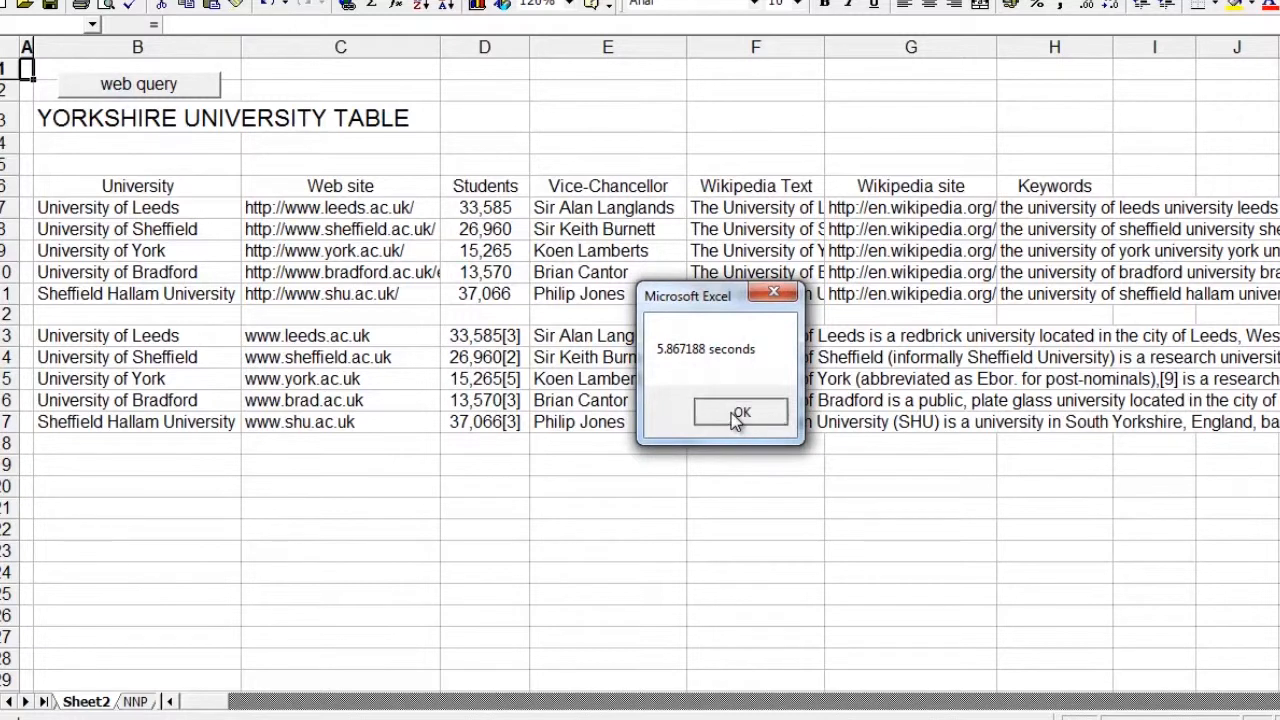
click(744, 412)
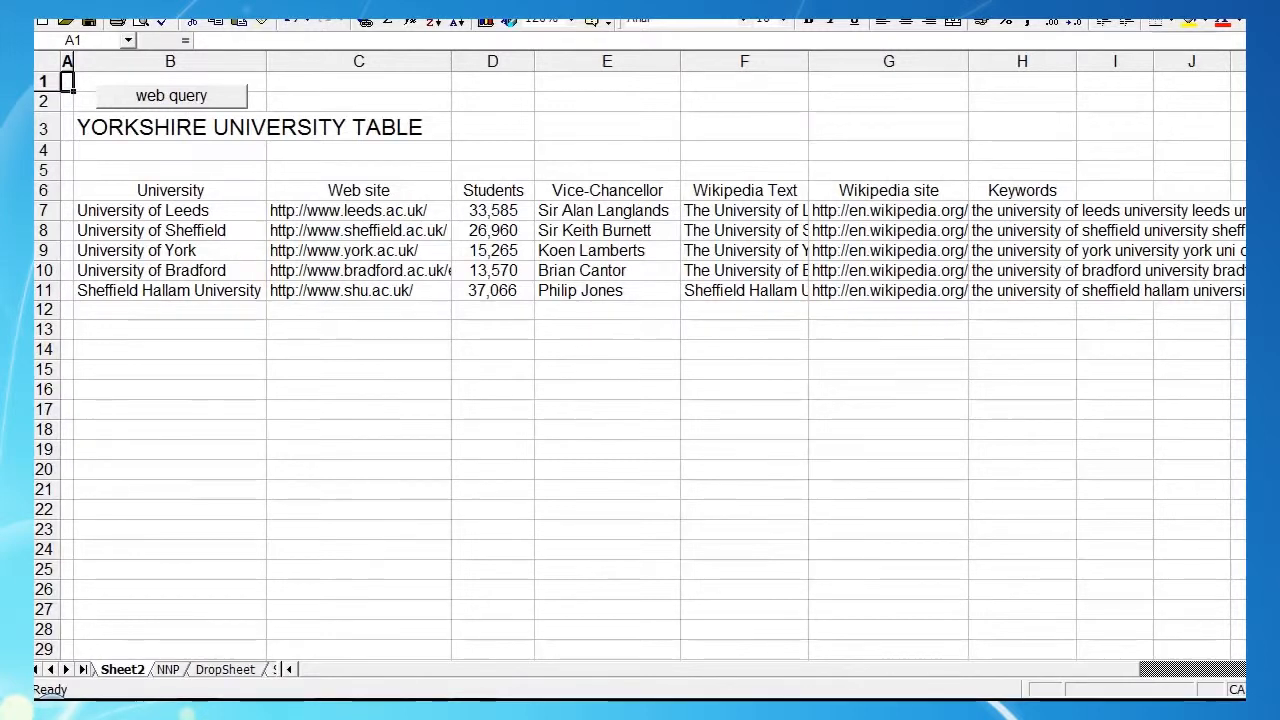
mouse_move(196, 112)
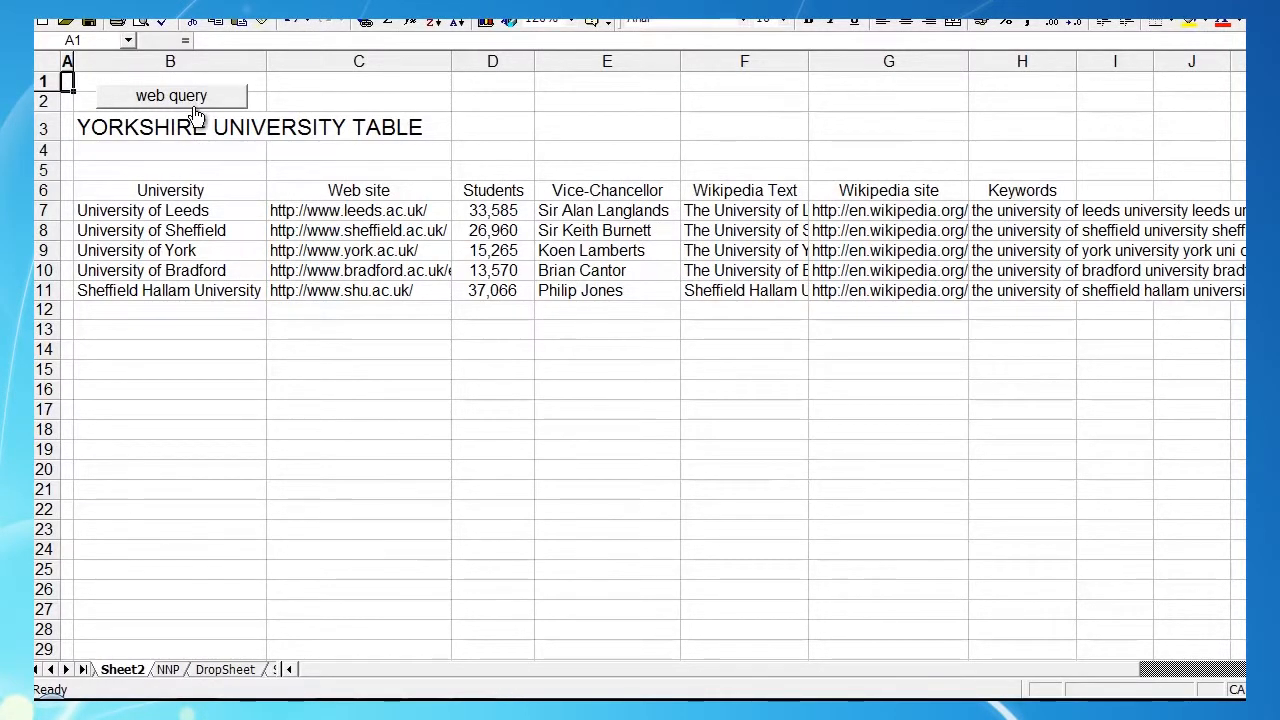
Step: Run the web query once more to refill rows 13–17 and acknowledge the ~5.76 seconds report
click(172, 96)
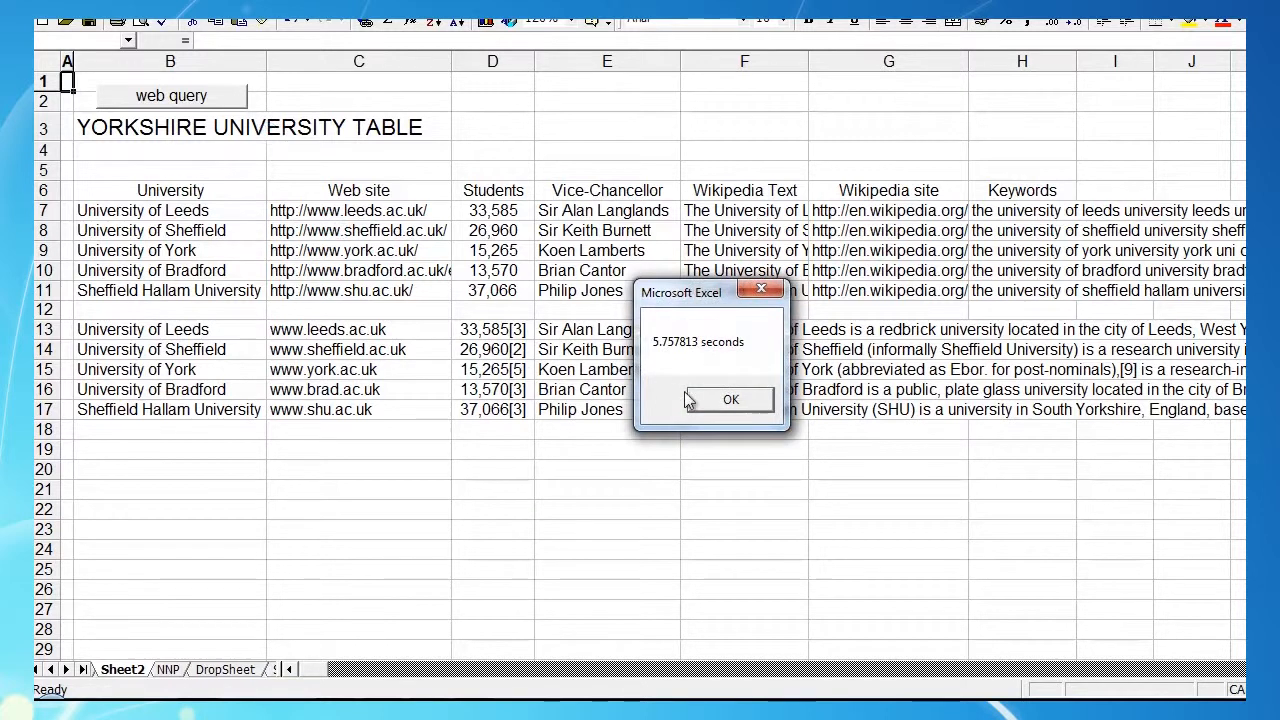
click(730, 400)
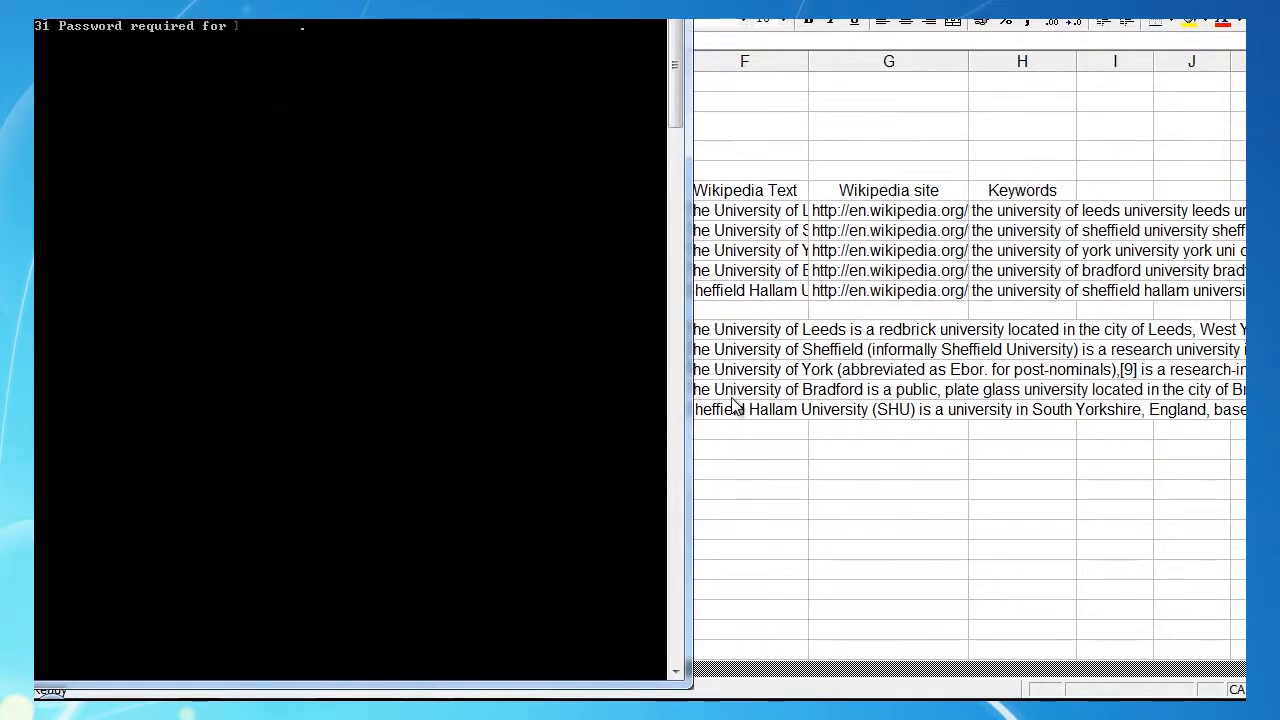